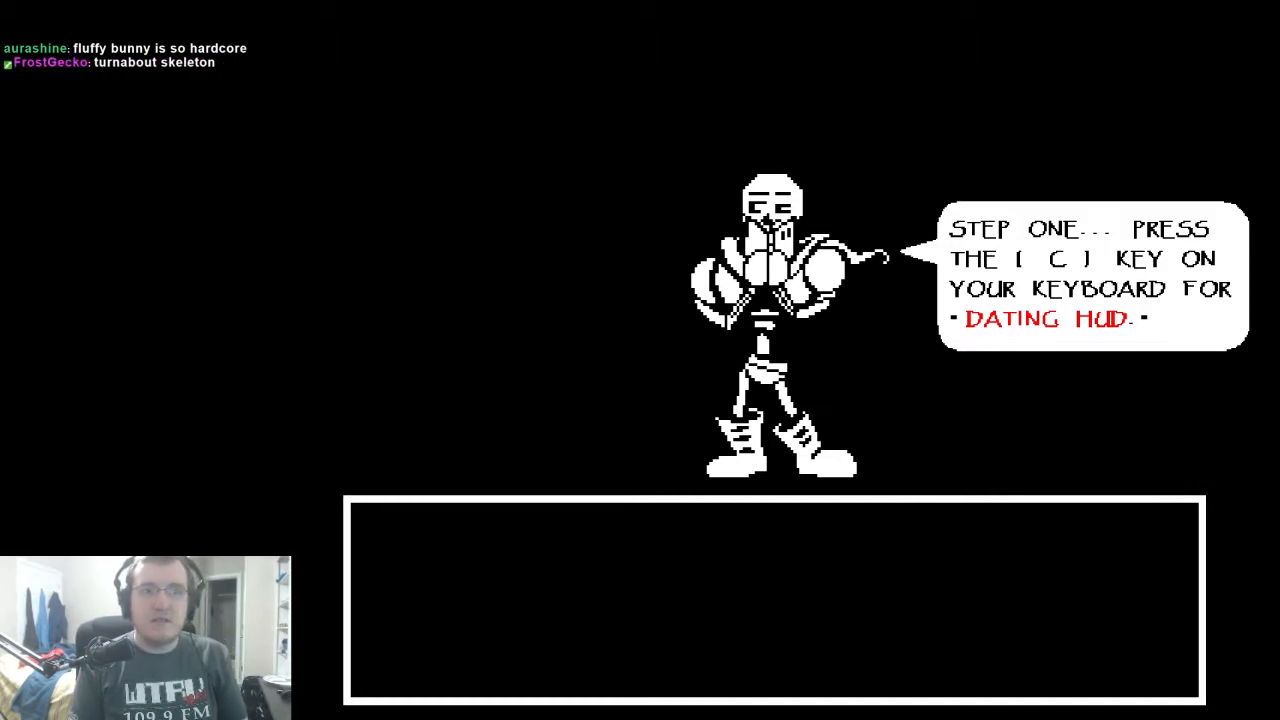
key("c")
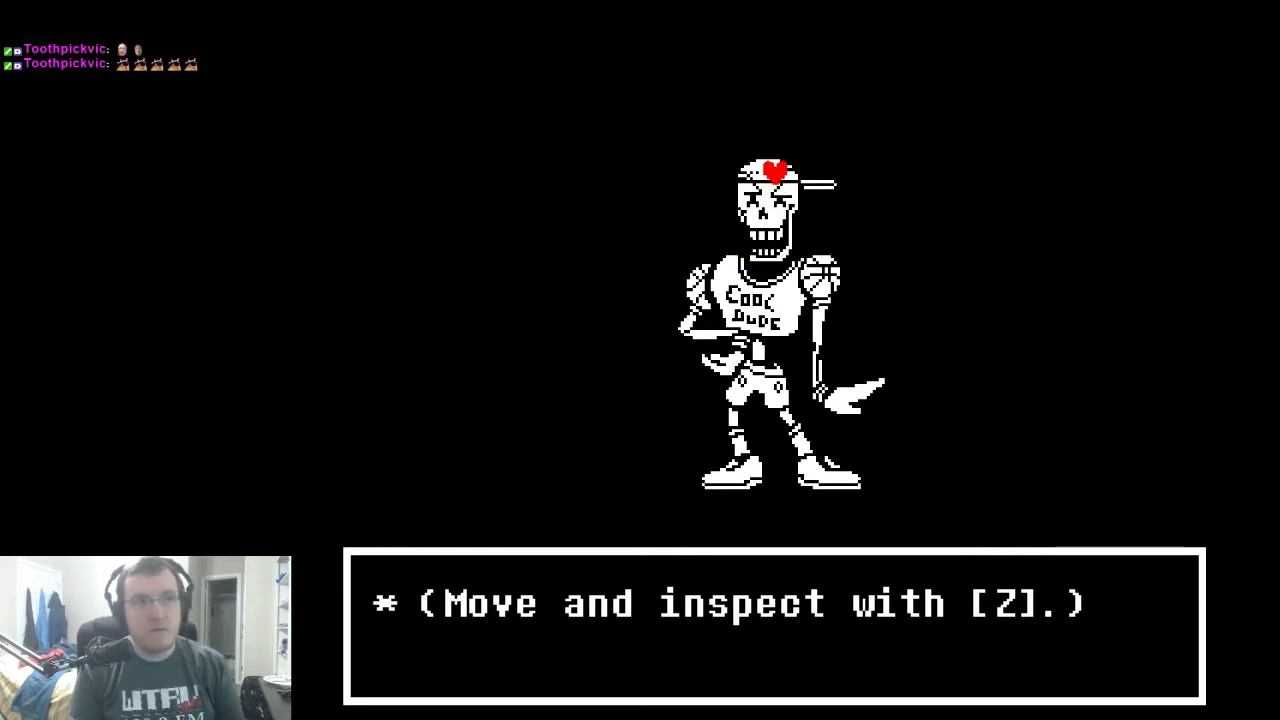
key("z")
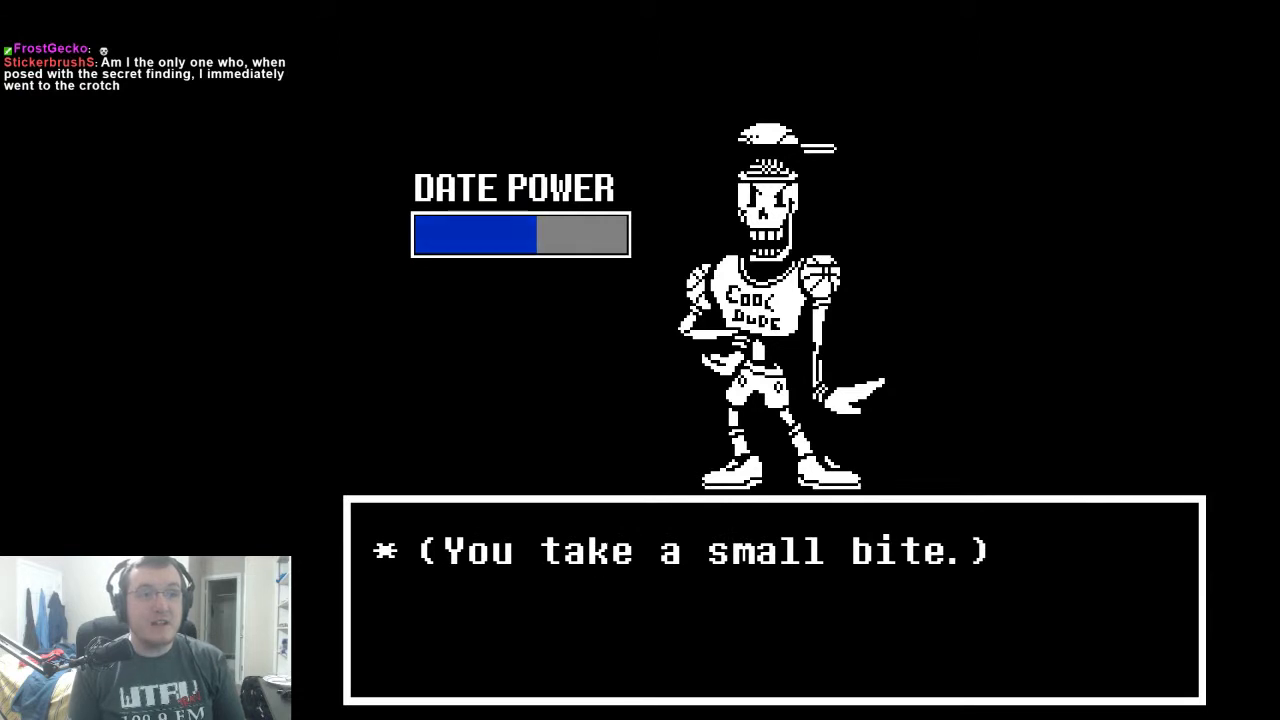
key("enter")
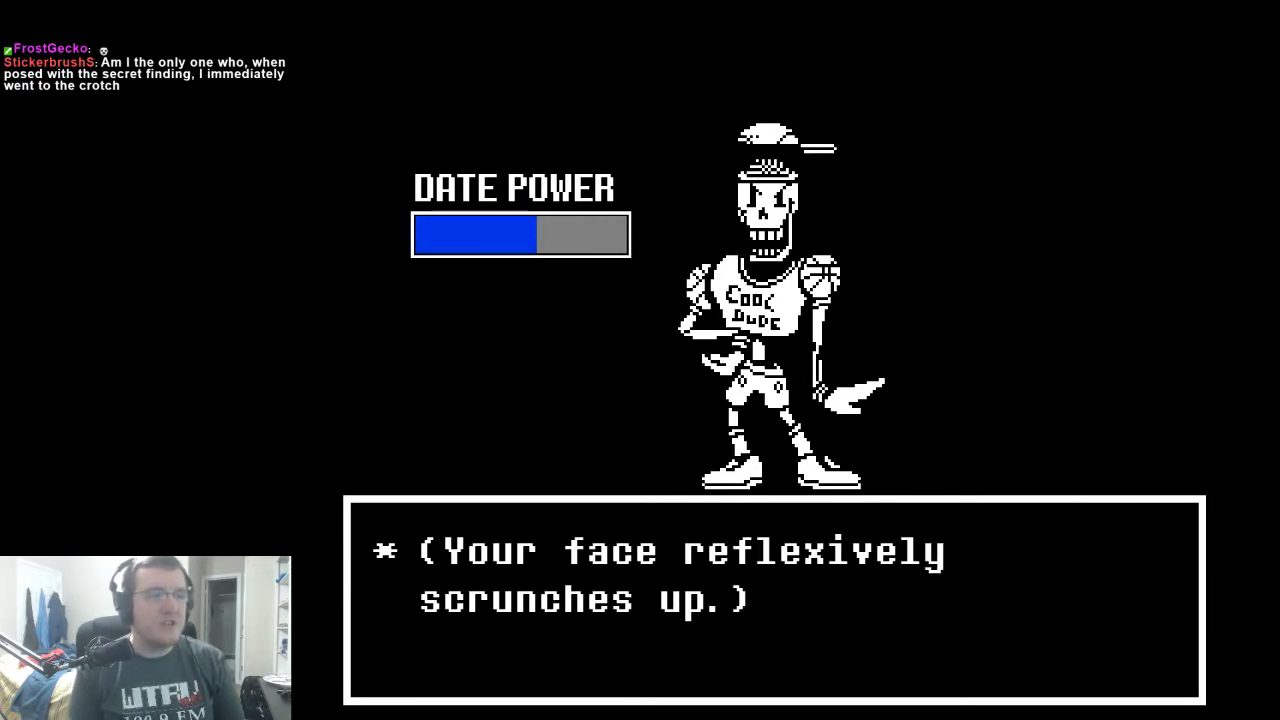